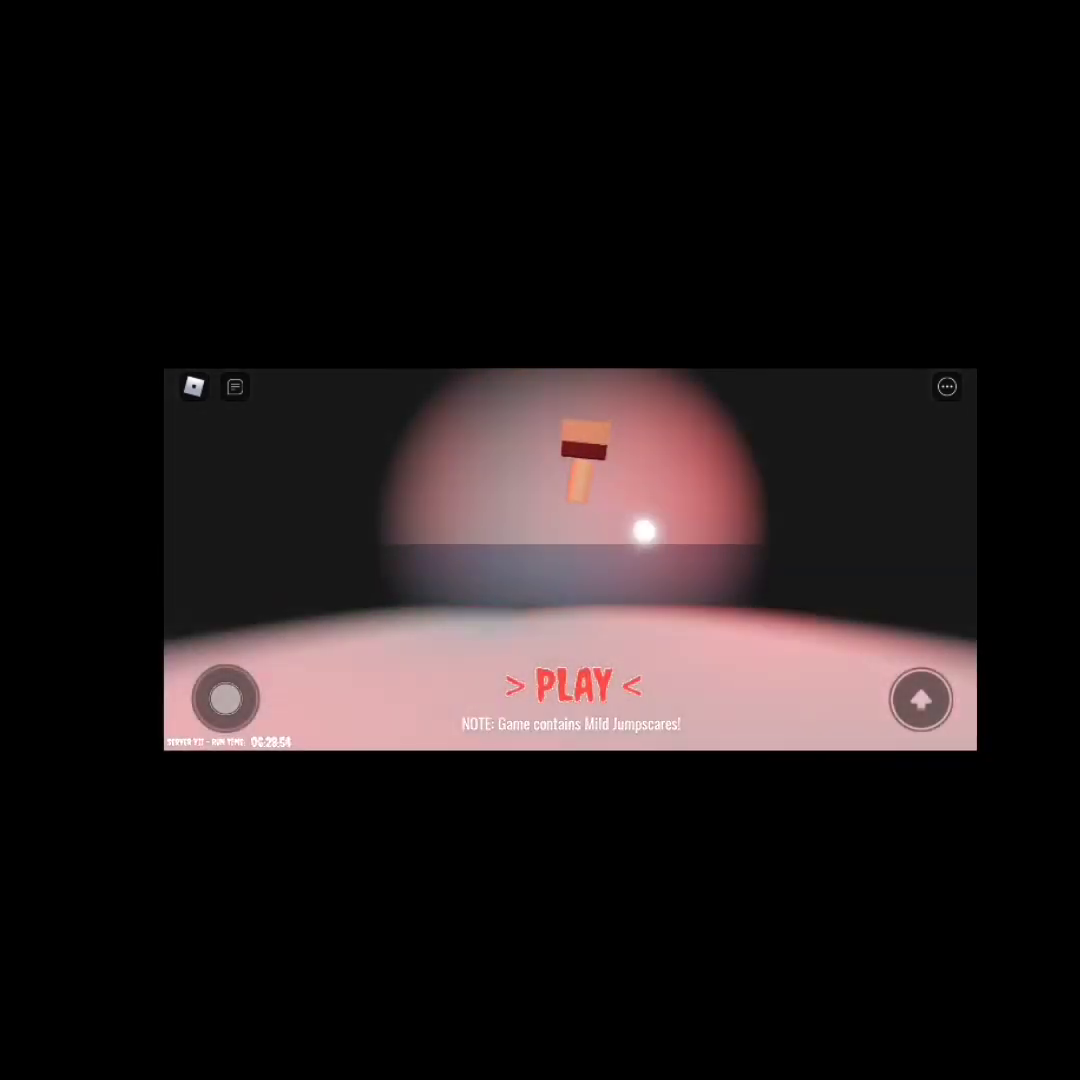
Open the quick settings panel with mute, notifications and volume on the title screen.
left_click(948, 386)
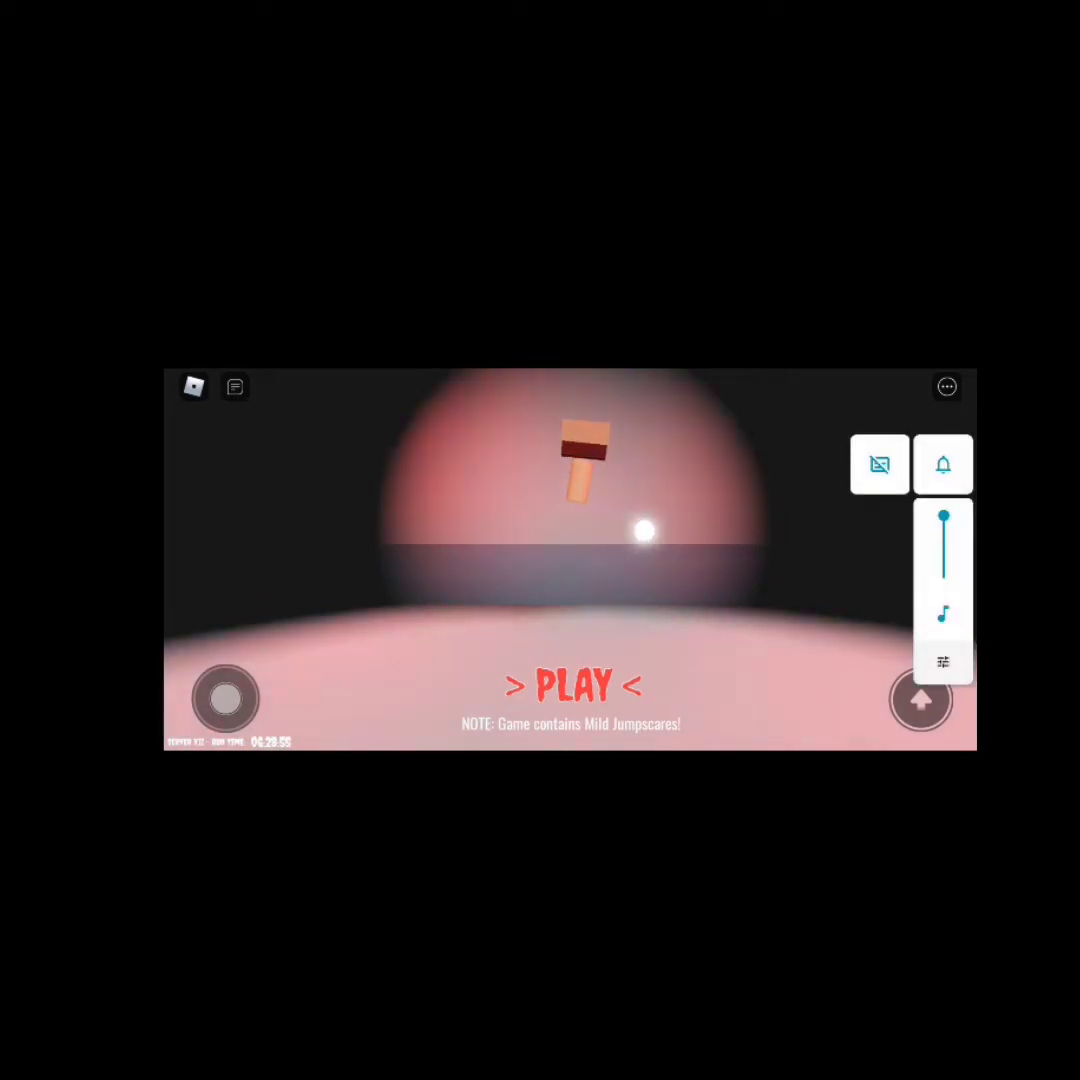
Start the escape game from the title screen as the orange-suited prisoner.
left_click(572, 684)
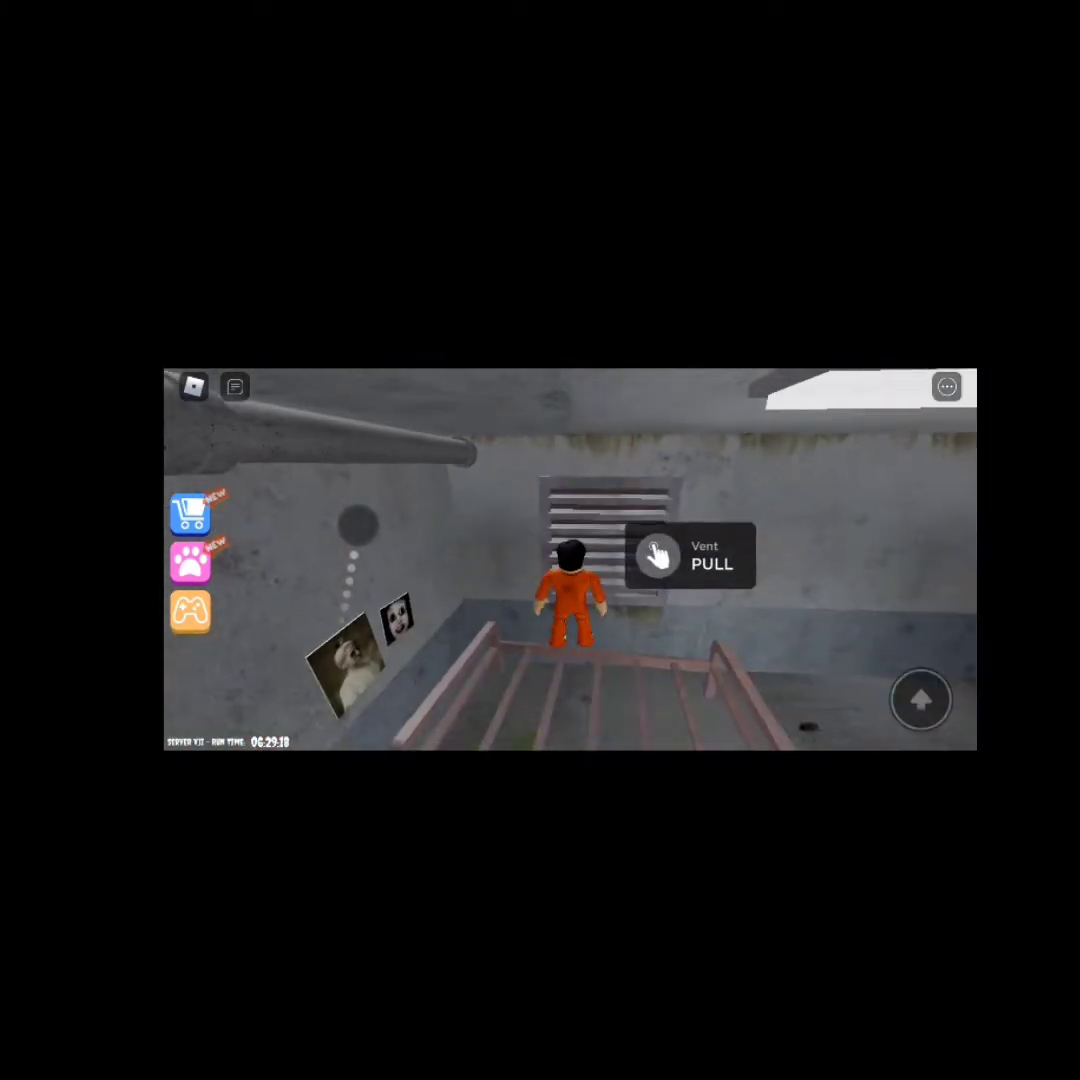
left_click(672, 560)
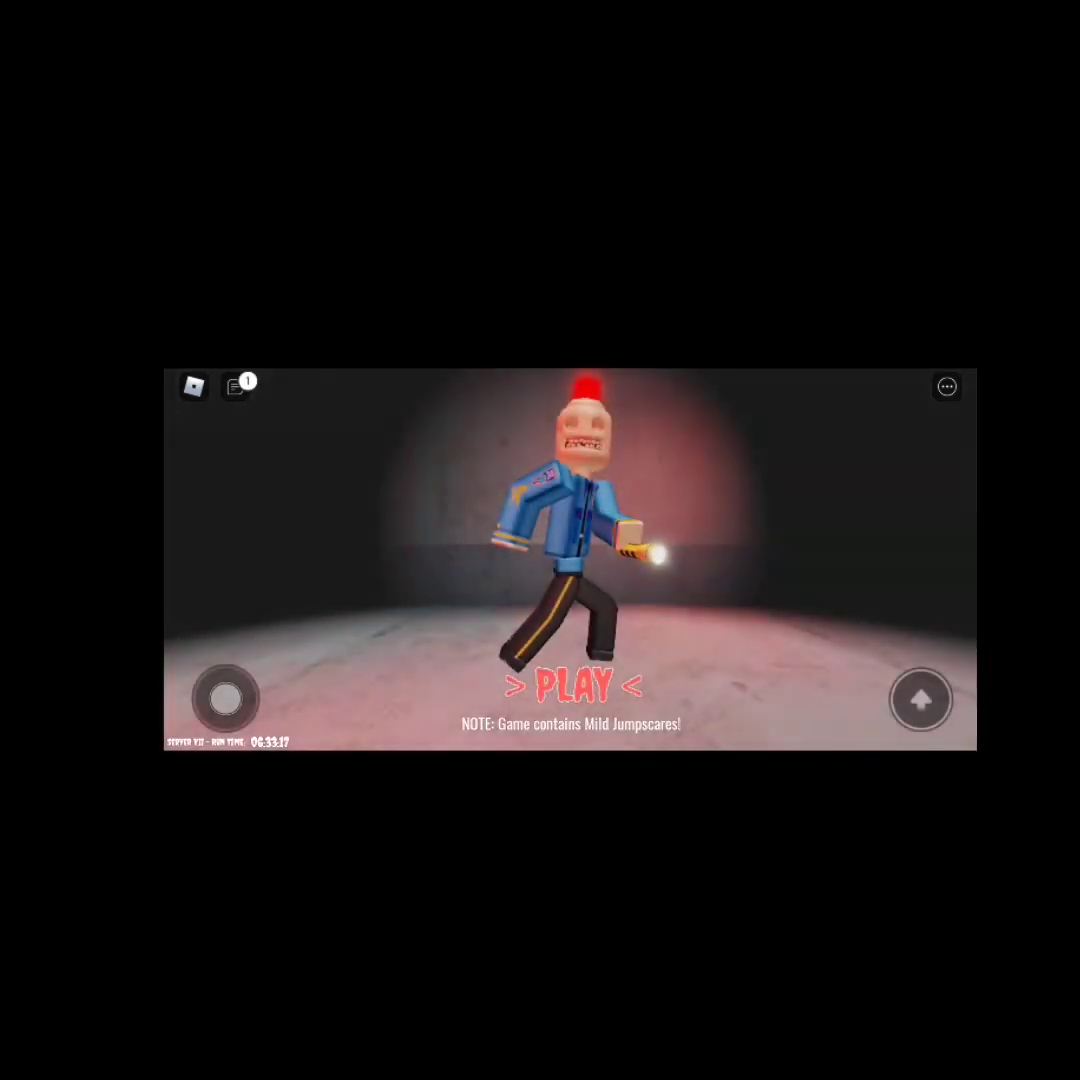
Respawn into the prison hallway for a new run after being caught.
left_click(576, 684)
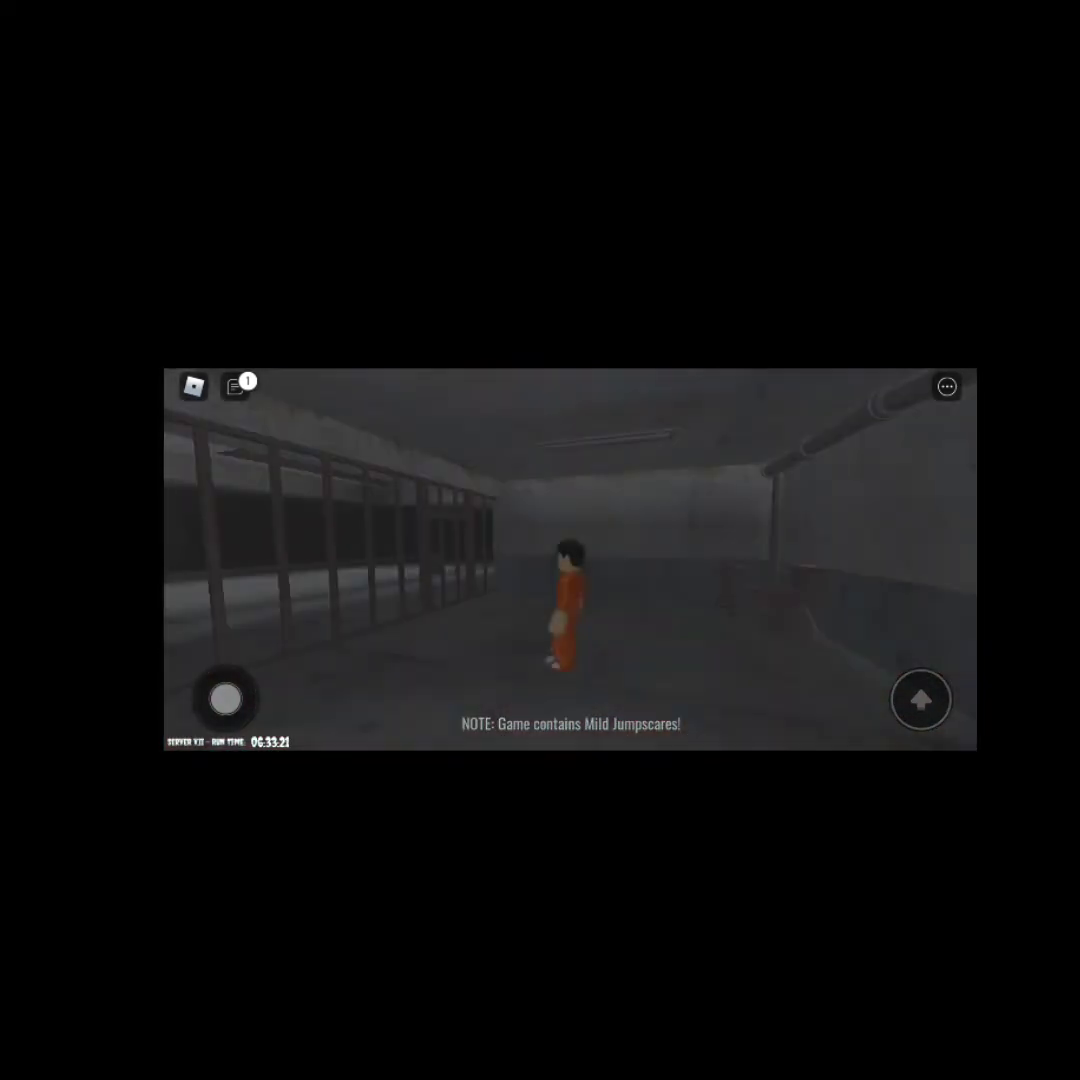